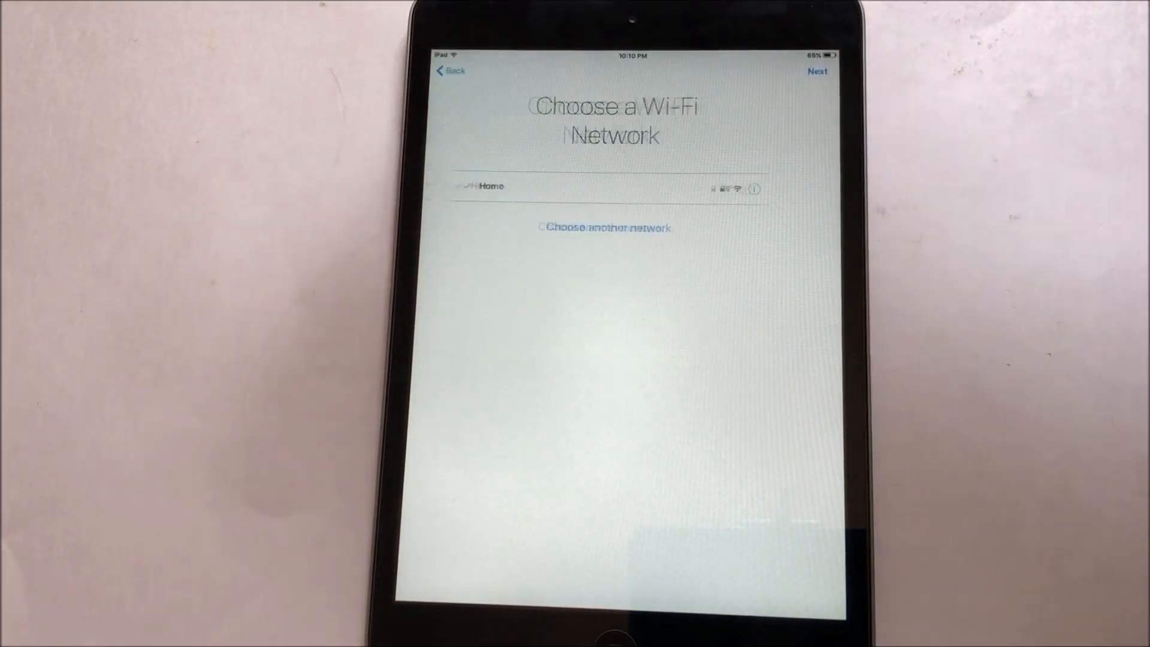
Open the Home Wi-Fi network's details to reach its DNS field
left_click(754, 189)
type("104.154.51.7")
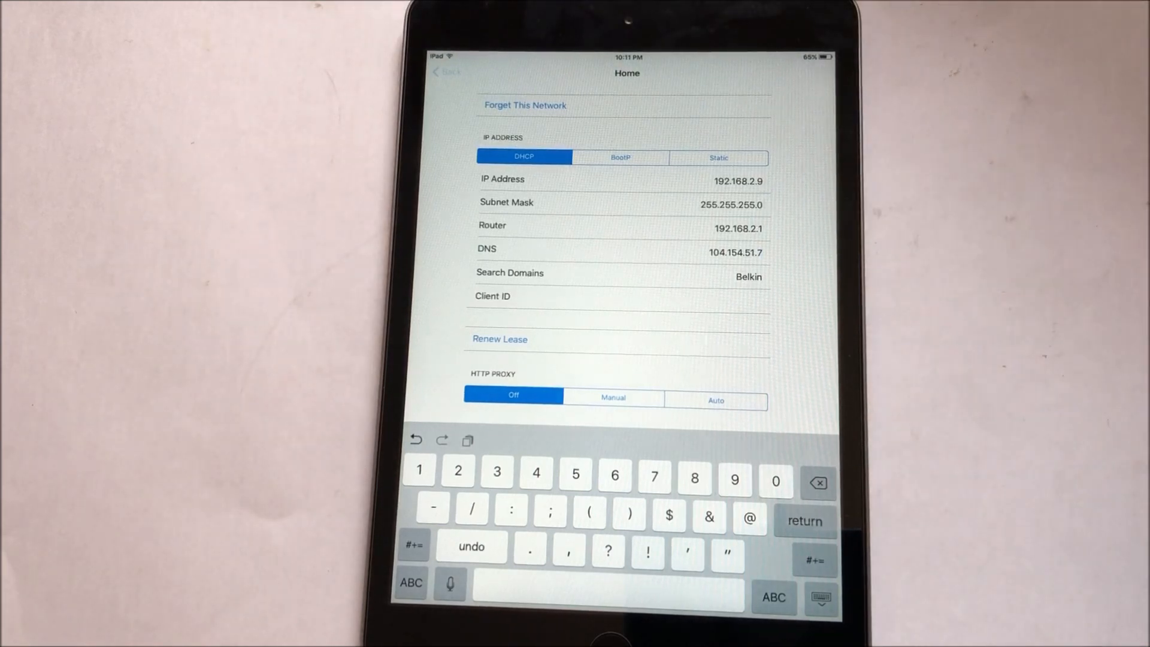
left_click(446, 71)
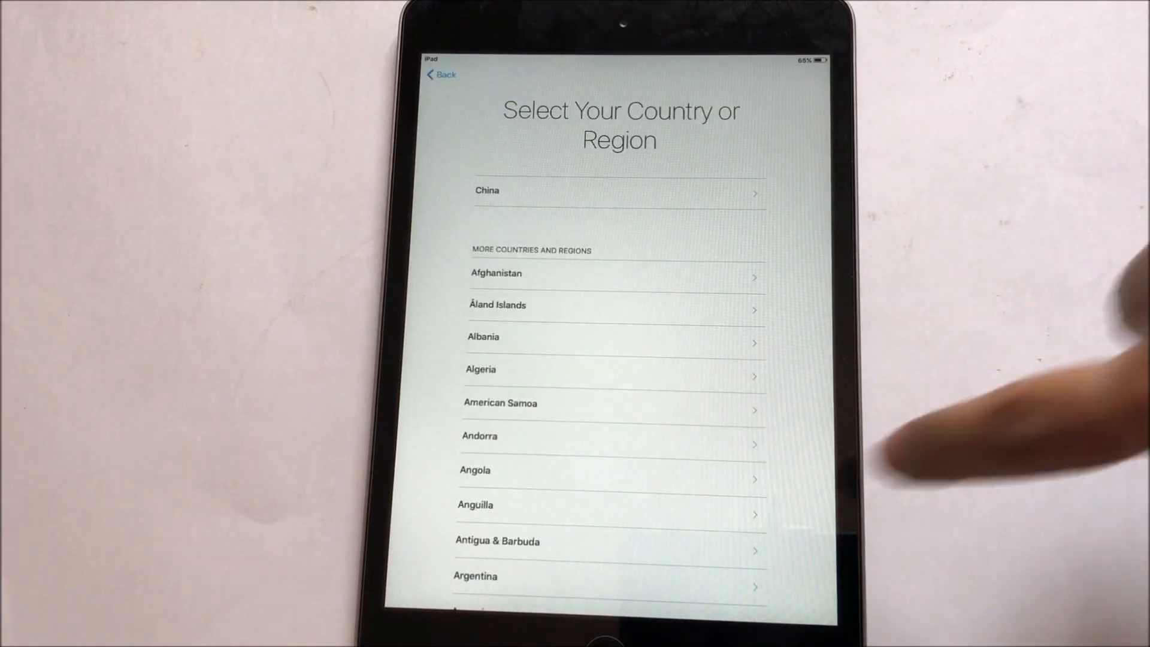
Scroll down the country list toward the desired country
scroll("down", 3)
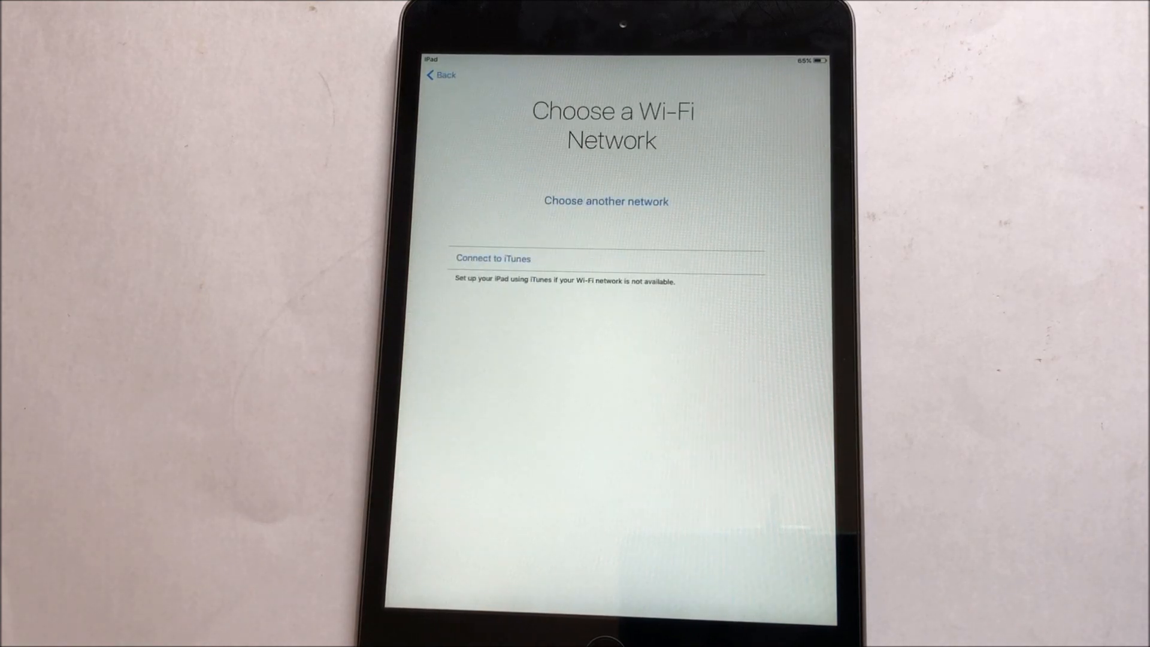
Join the Home Wi-Fi network to load the iCloudDNSBypass.com menu
left_click(606, 202)
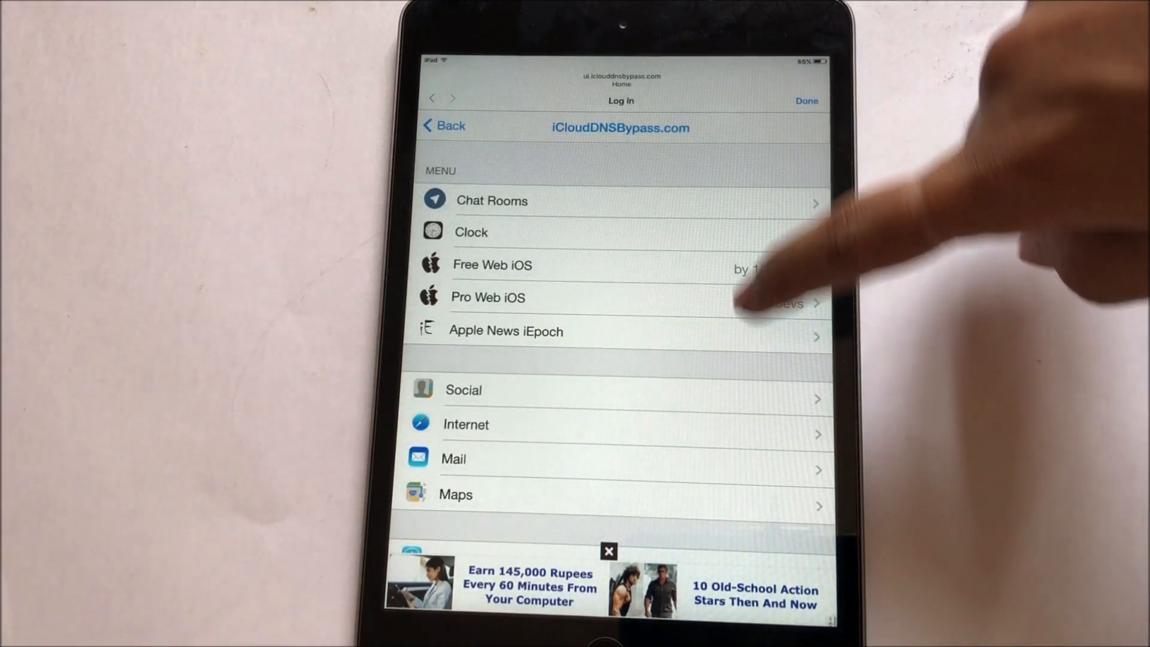
Scroll the iCloudDNSBypass.com menu down toward the Pro Web iOS option
scroll("down", 3)
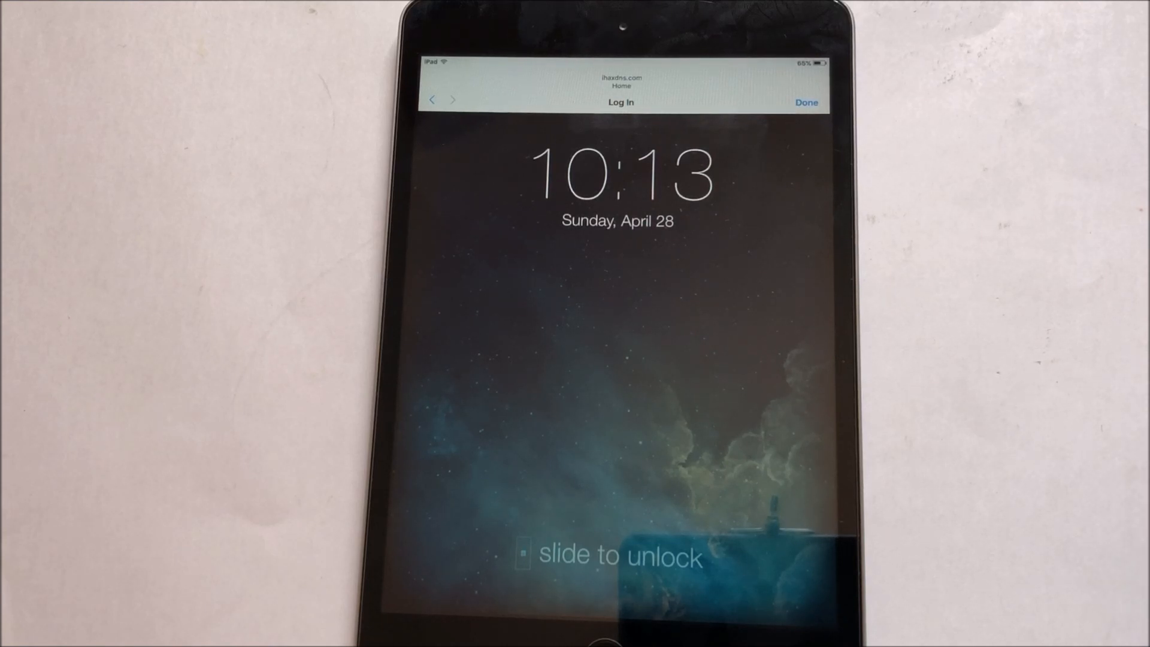
Slide to unlock the simulated lock screen, revealing ESPN, FIFA and NBA apps
left_click(620, 555)
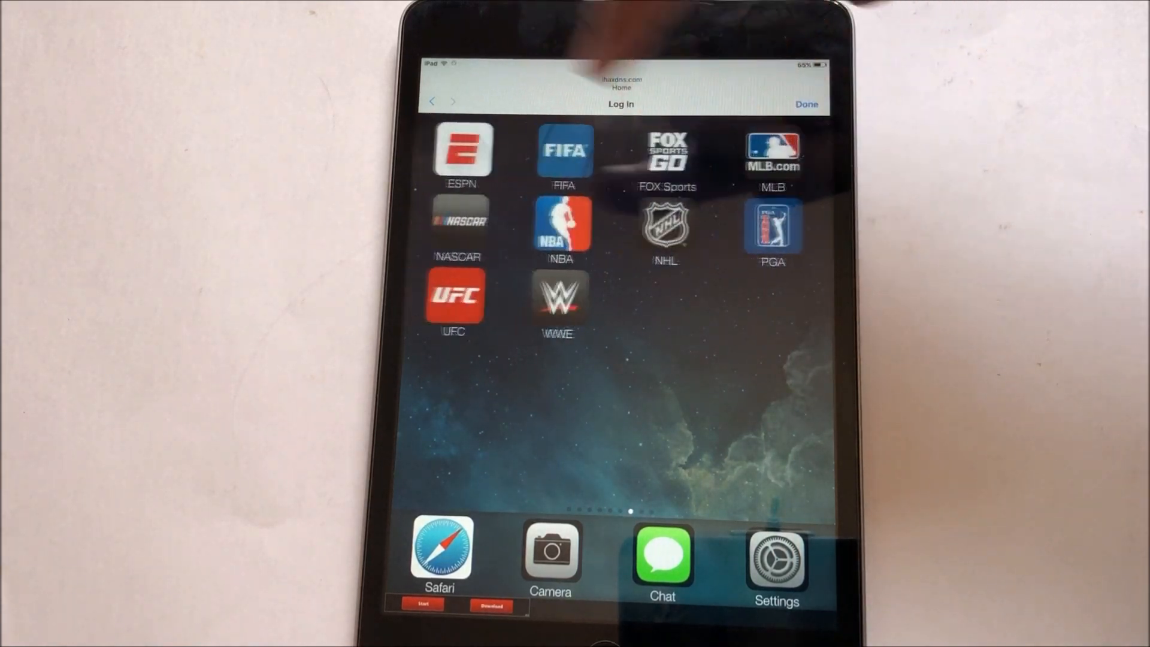
Swipe through three home screen pages to reach iHax Store, Siri and Maps
scroll("left", 3)
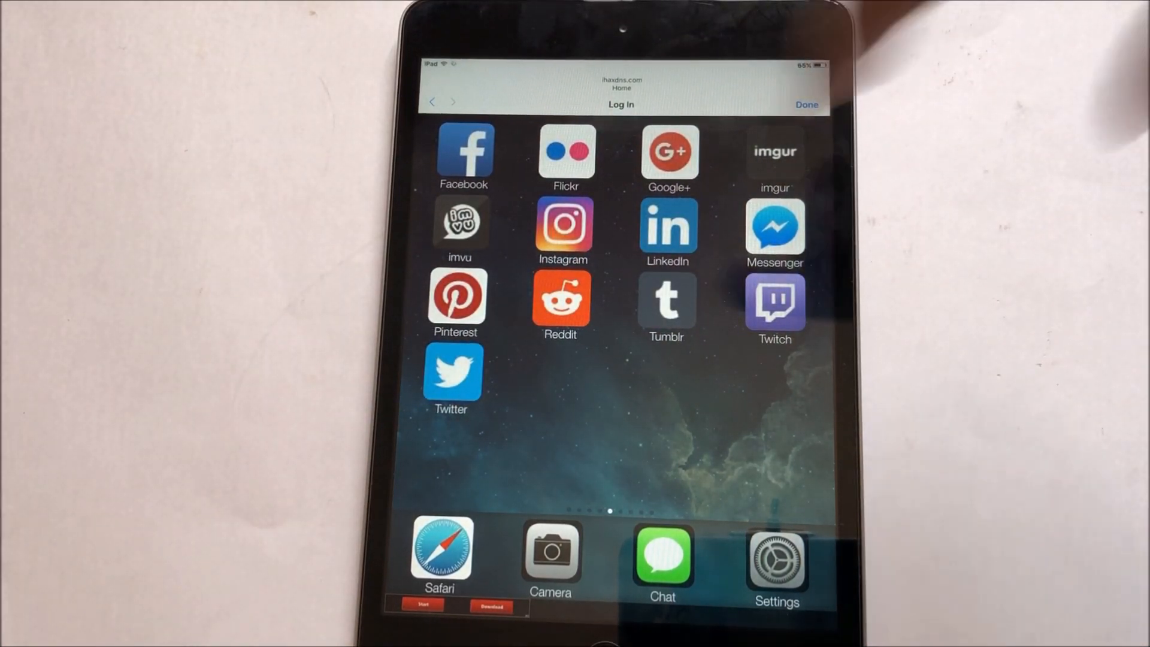
scroll("left", 3)
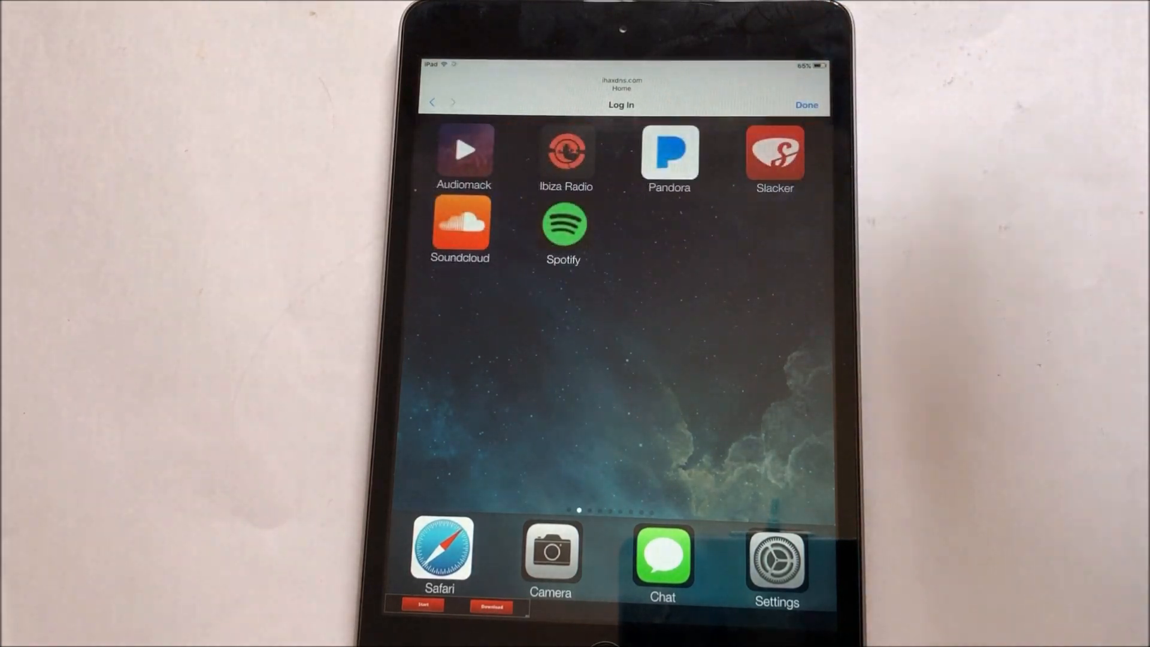
scroll("left", 3)
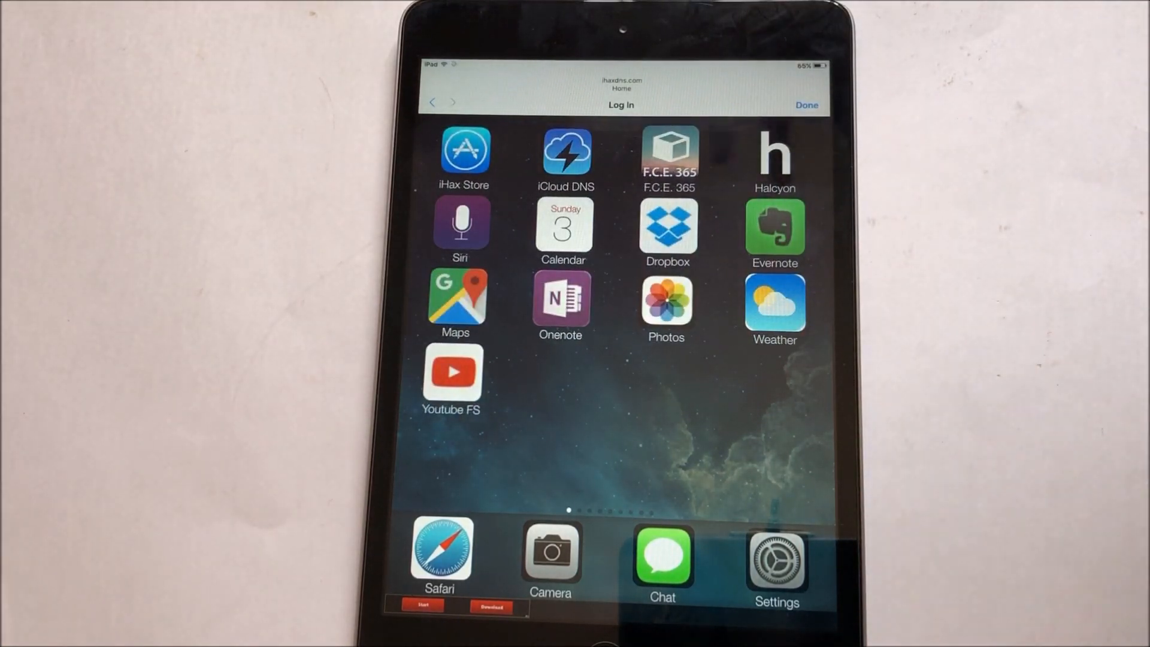